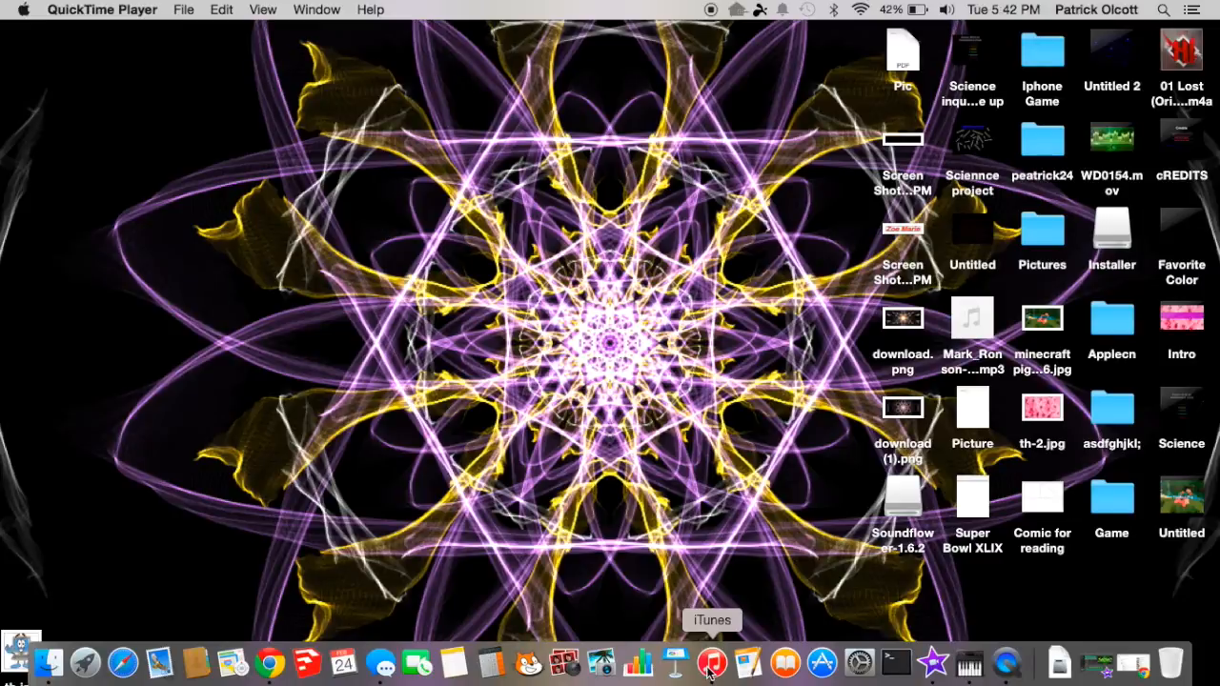
# Launch iTunes from the Dock to show the music library
pyautogui.click(711, 659)
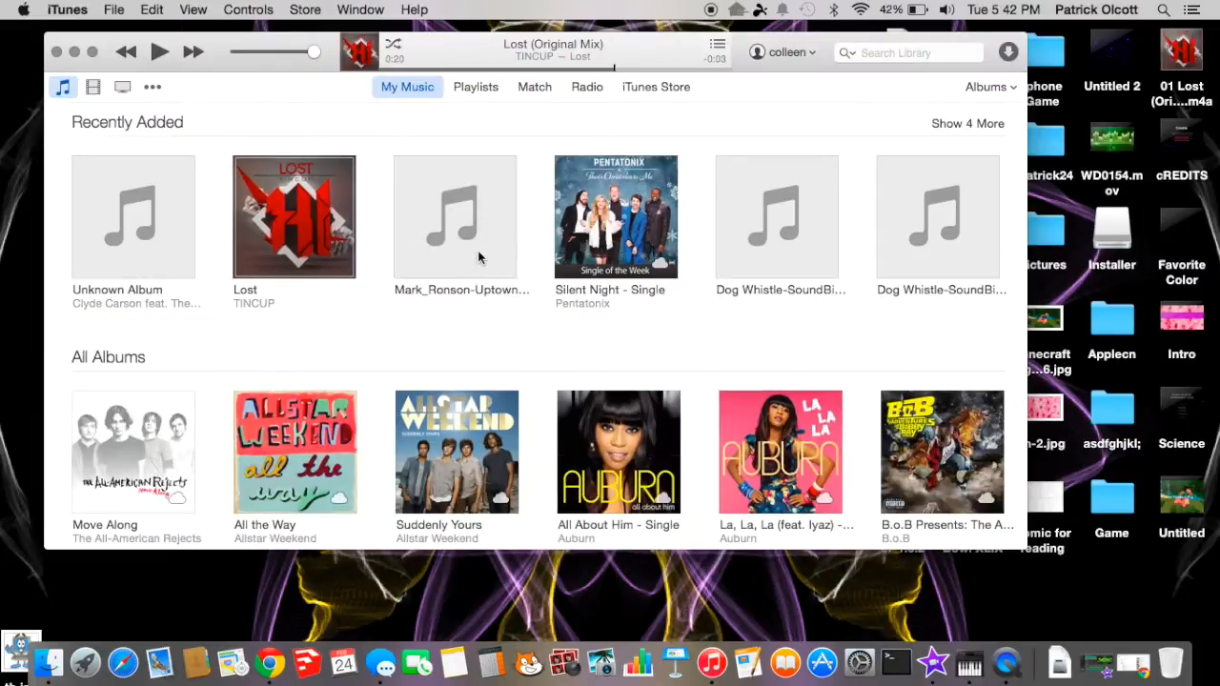
# Expand the Mark Ronson album, start the Uptown Funk track and pause it
pyautogui.click(454, 217)
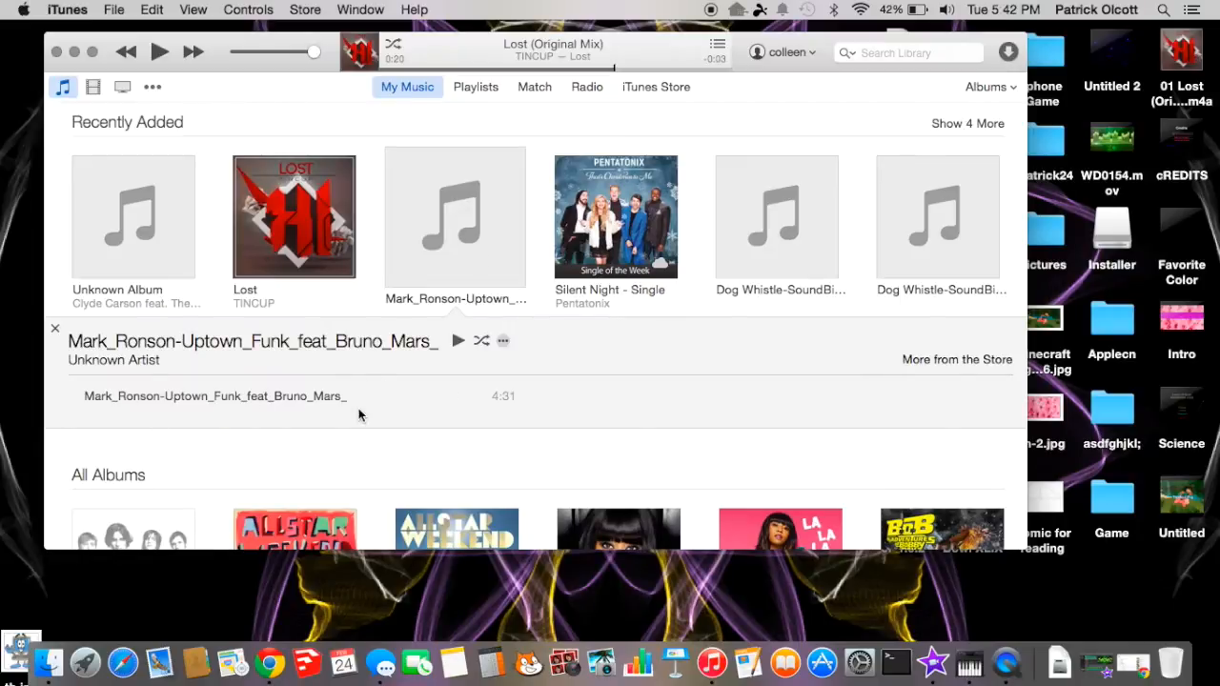
pyautogui.doubleClick(214, 395)
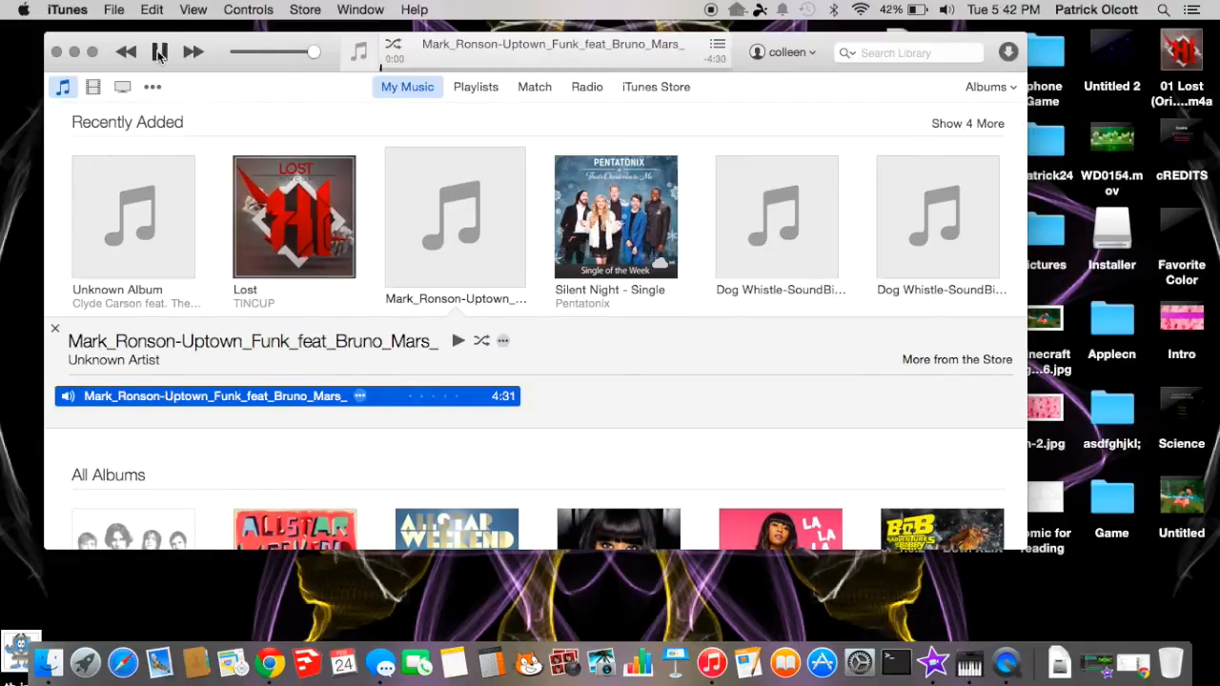
pyautogui.click(160, 51)
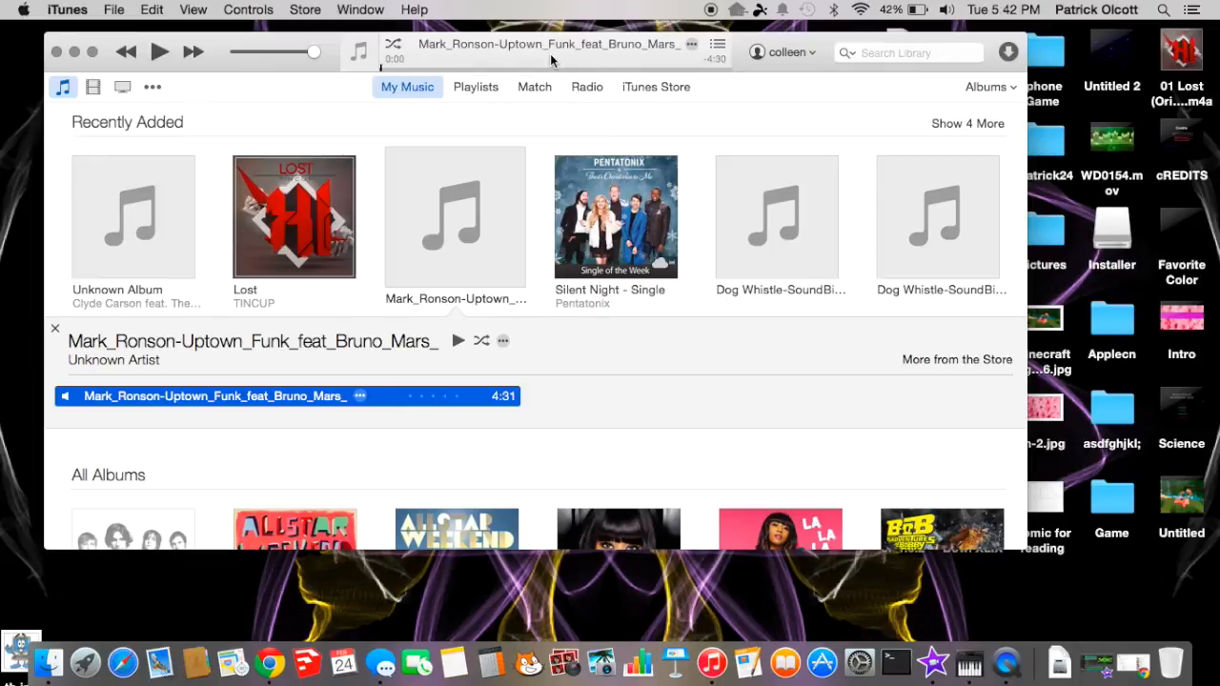
pyautogui.moveTo(614, 57)
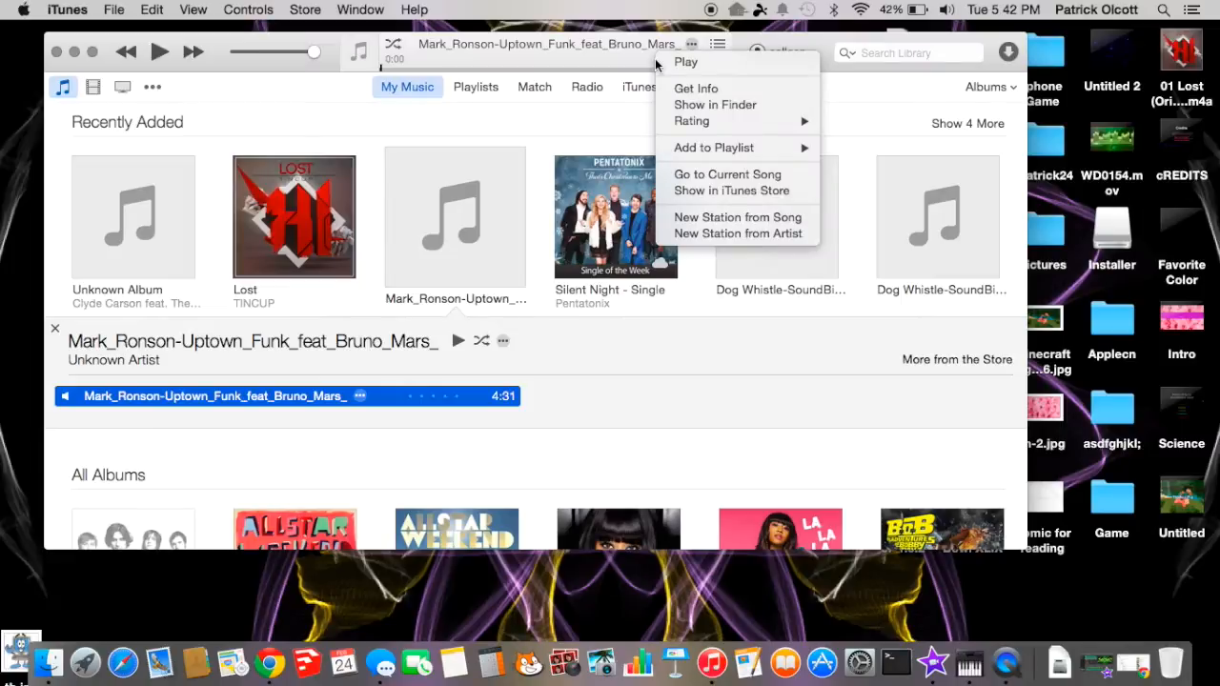
# In Get Info > Options, set the track's stop time to 0:14 and confirm
pyautogui.click(696, 87)
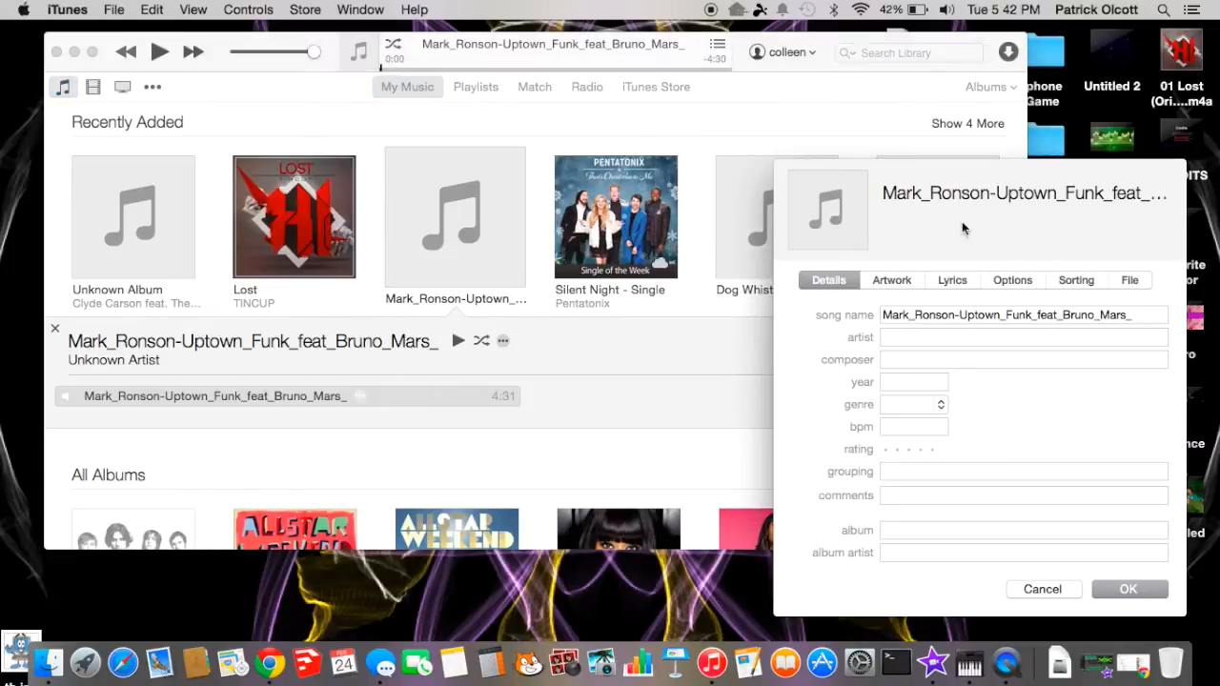
pyautogui.click(1010, 278)
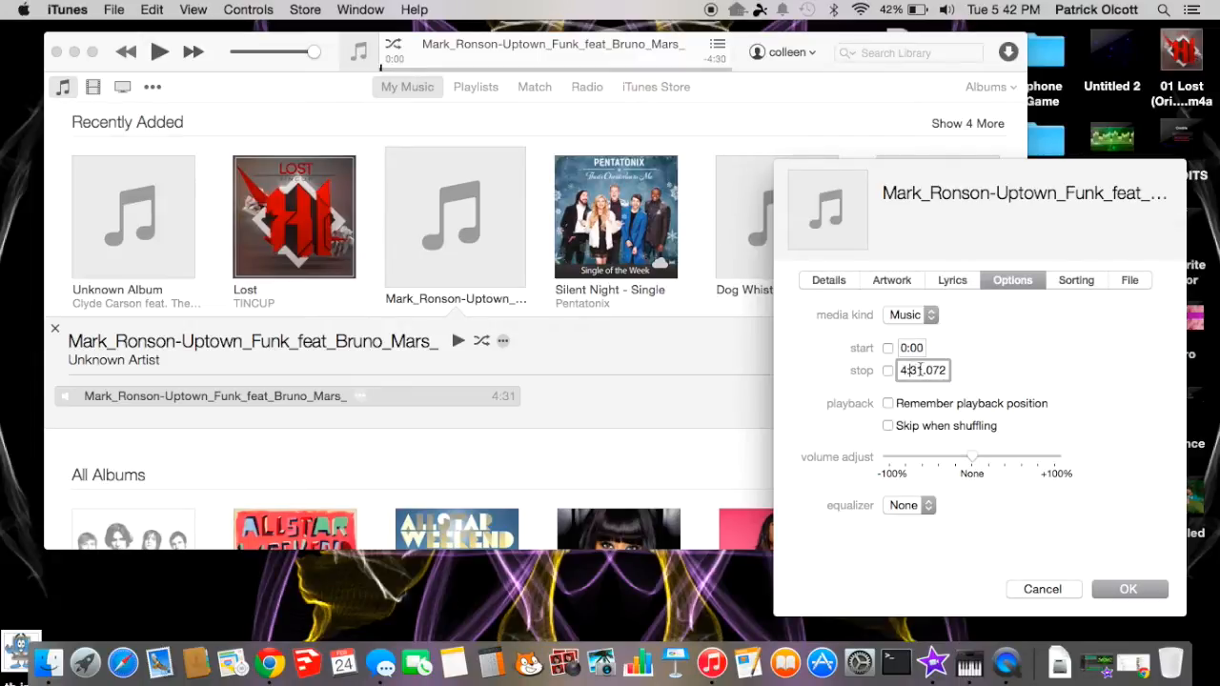
pyautogui.click(923, 370)
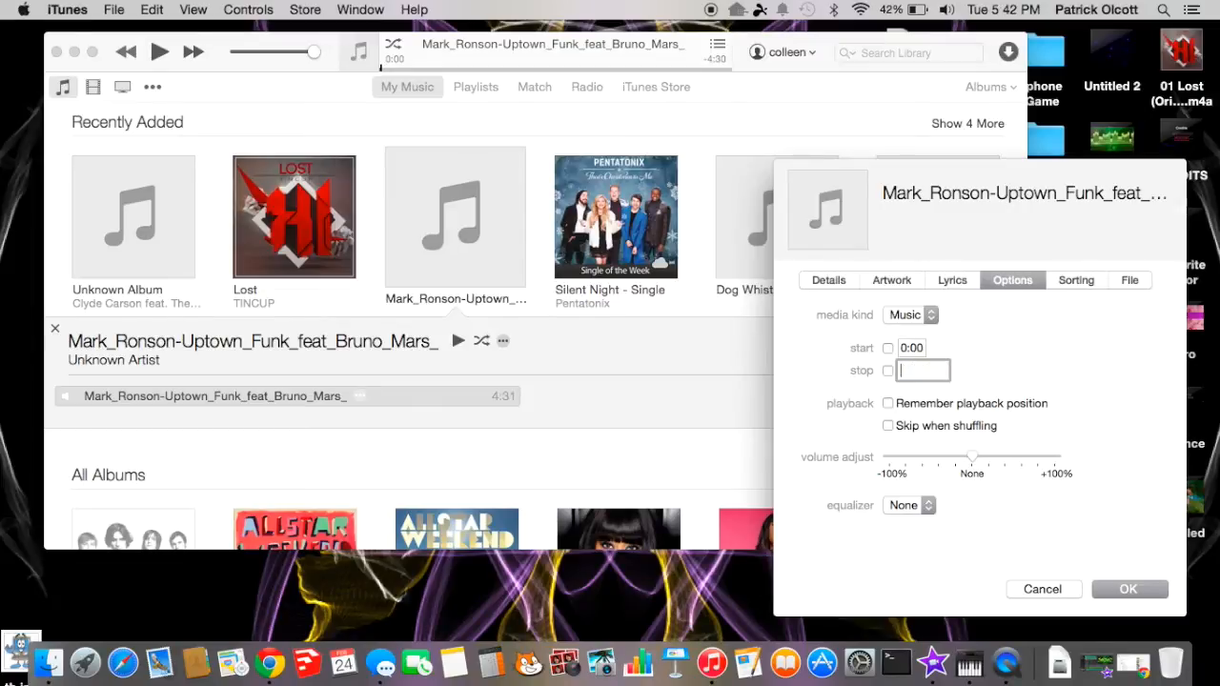
pyautogui.write('0')
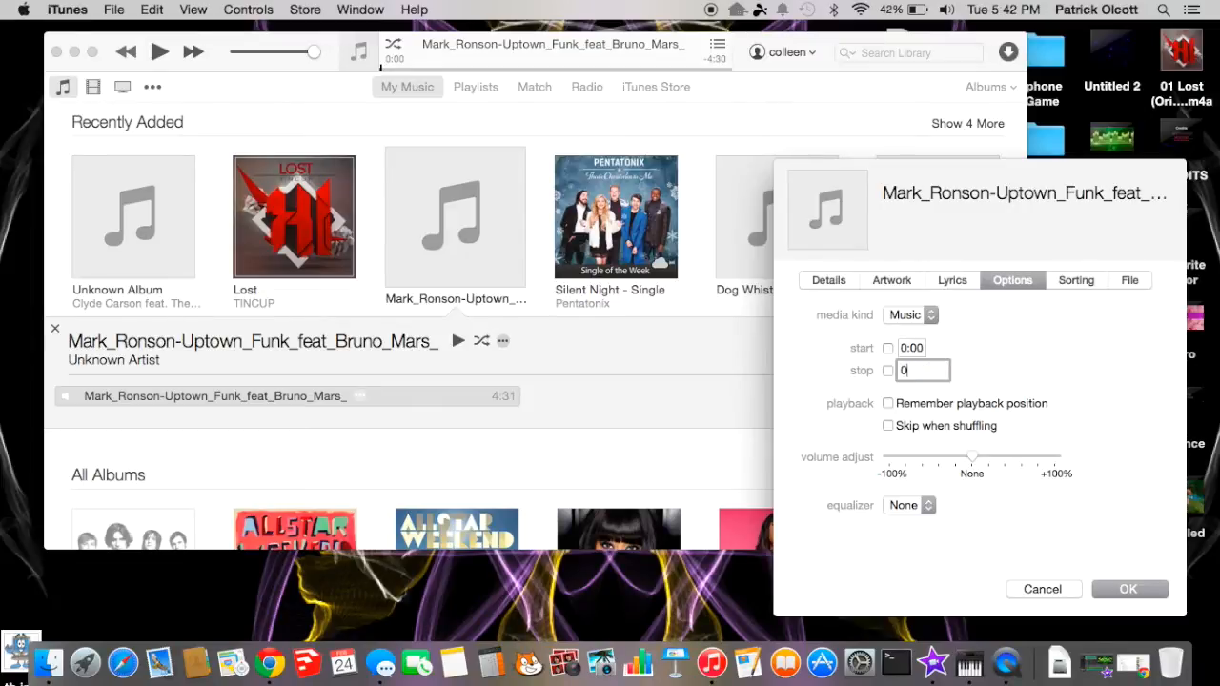
pyautogui.write(':14')
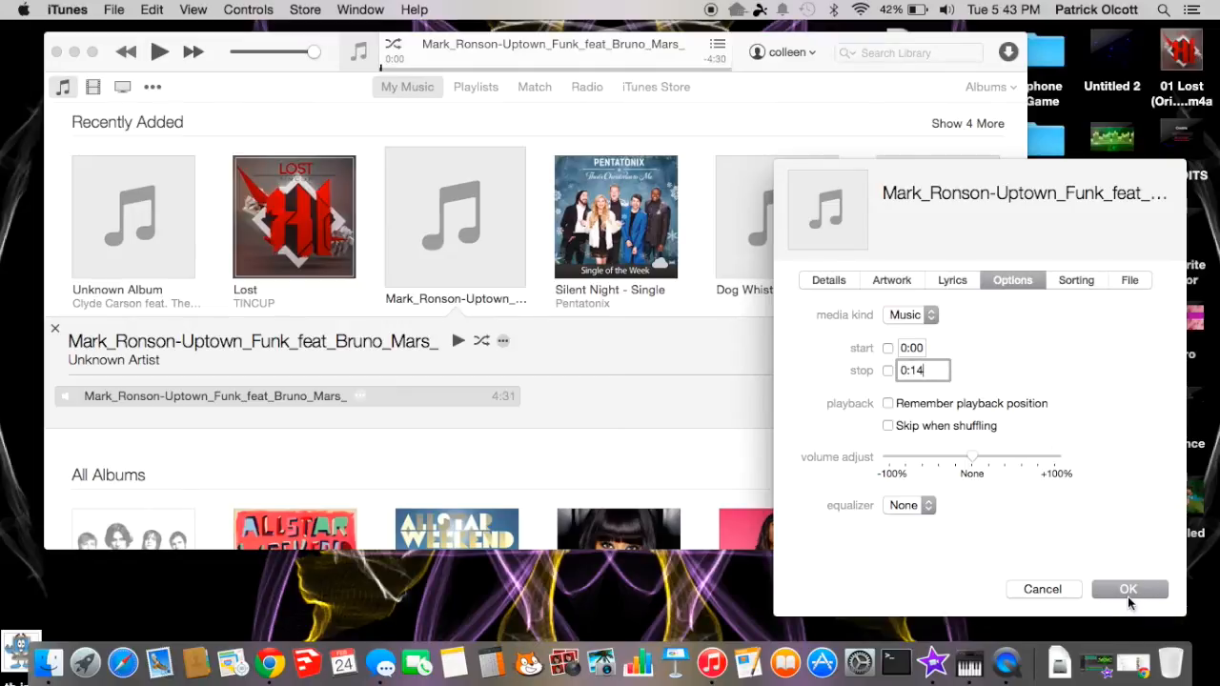
pyautogui.click(1129, 589)
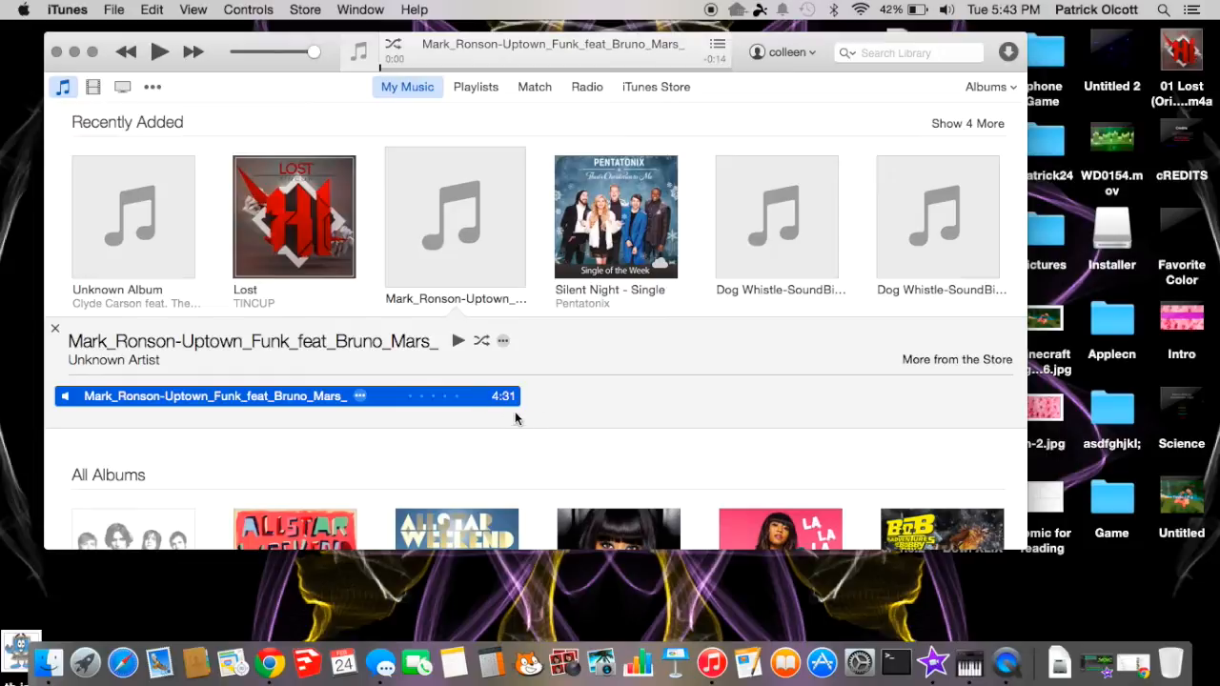
pyautogui.moveTo(309, 124)
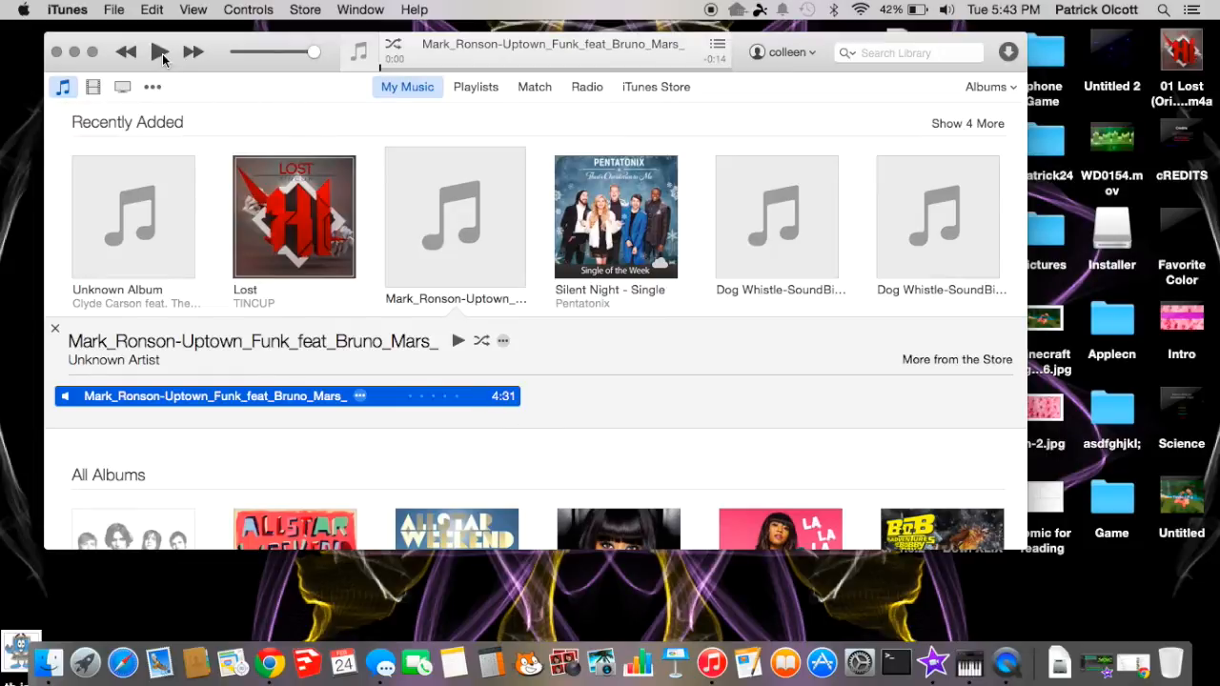
# Play the trimmed Uptown Funk track for a few seconds, then pause around 0:08
pyautogui.click(161, 52)
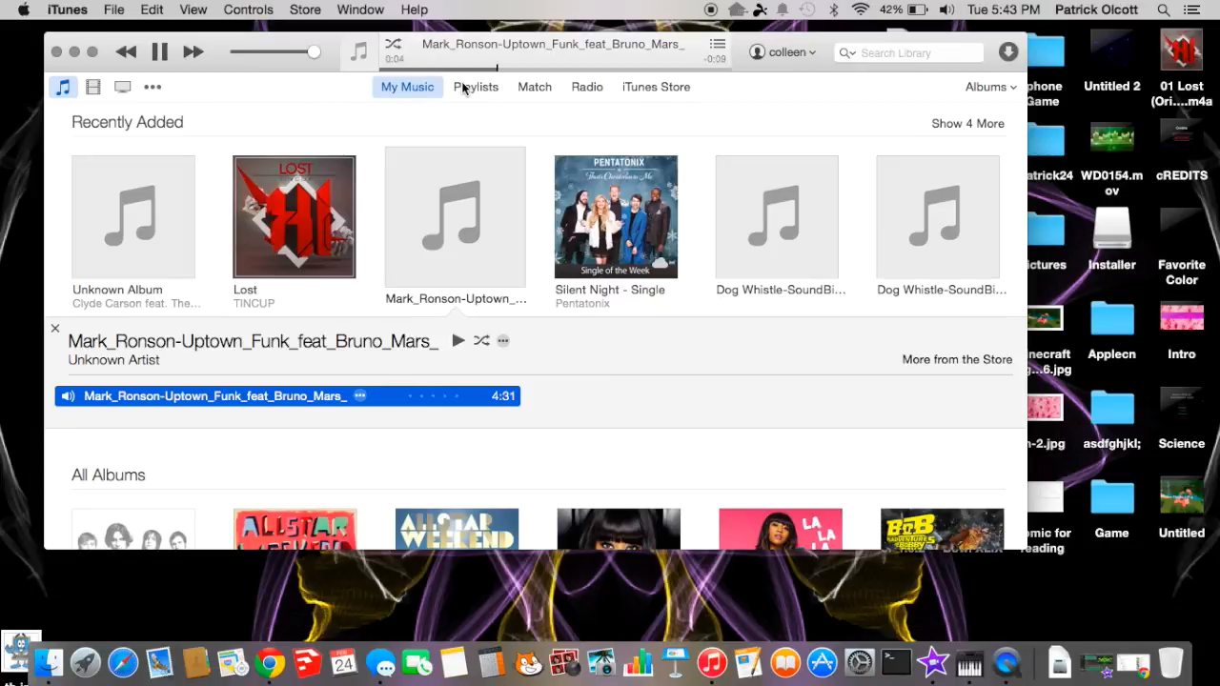
pyautogui.click(160, 52)
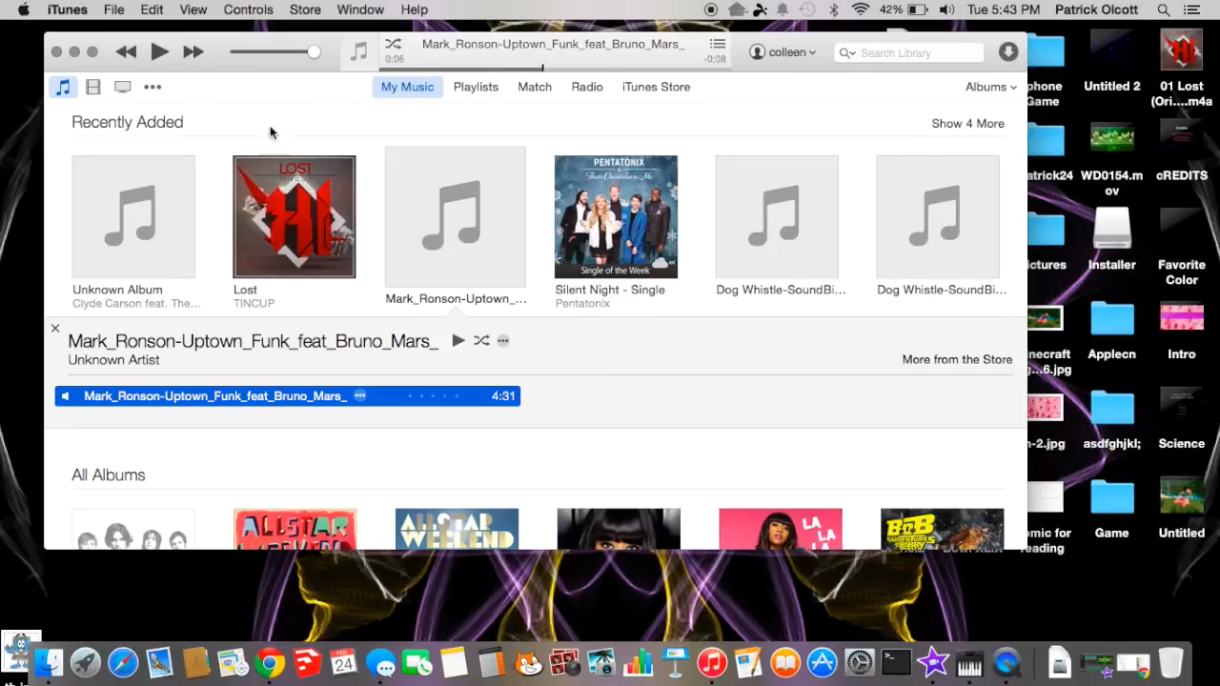